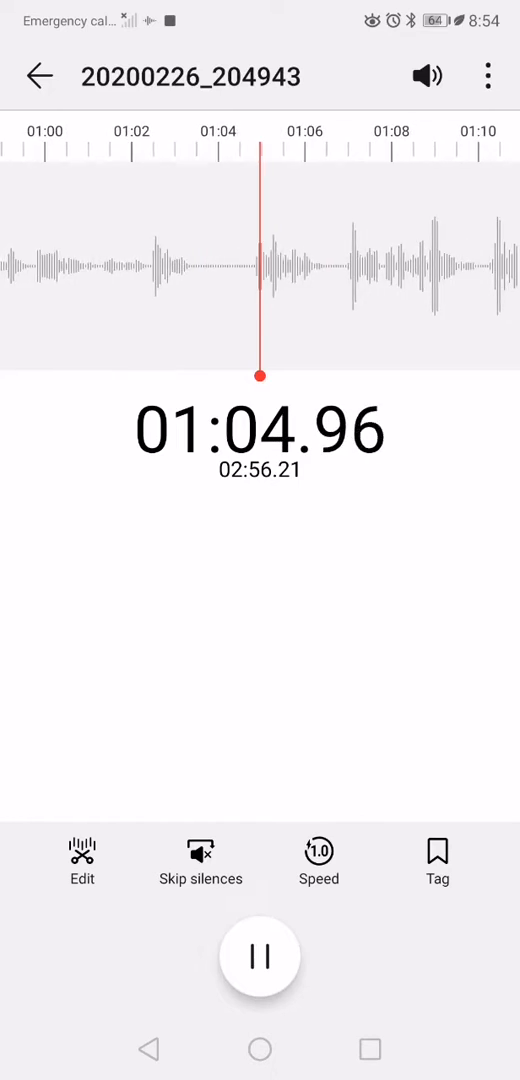
Step: Cycle playback speed through 1.5x, 2x, 0.5x, 1x and onward, ending at 2x
left_click(319, 860)
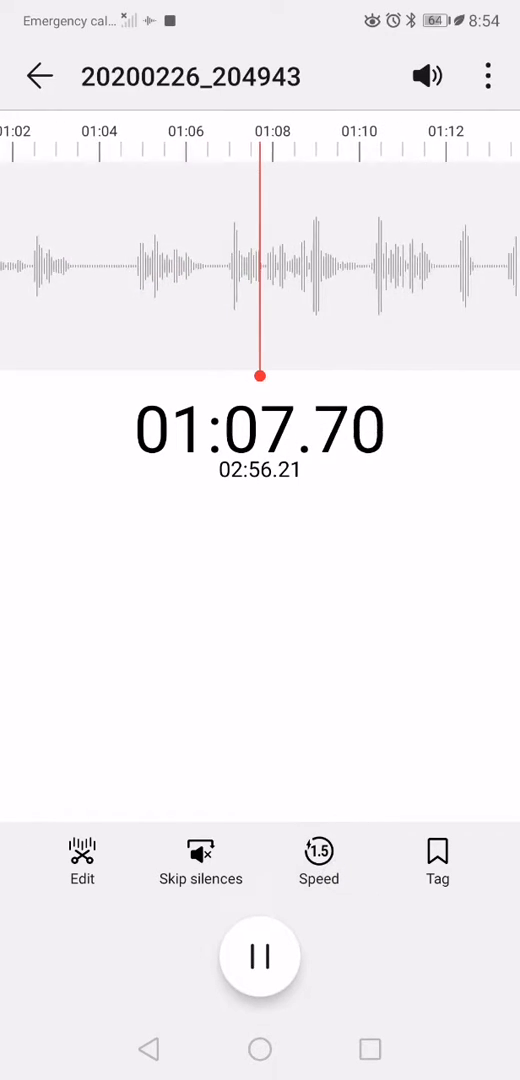
left_click(319, 859)
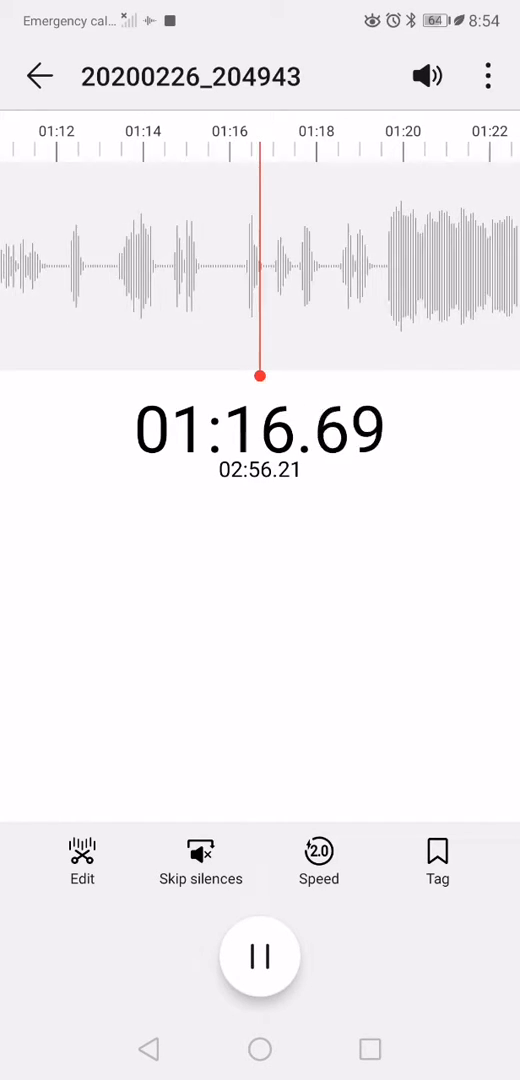
left_click(319, 855)
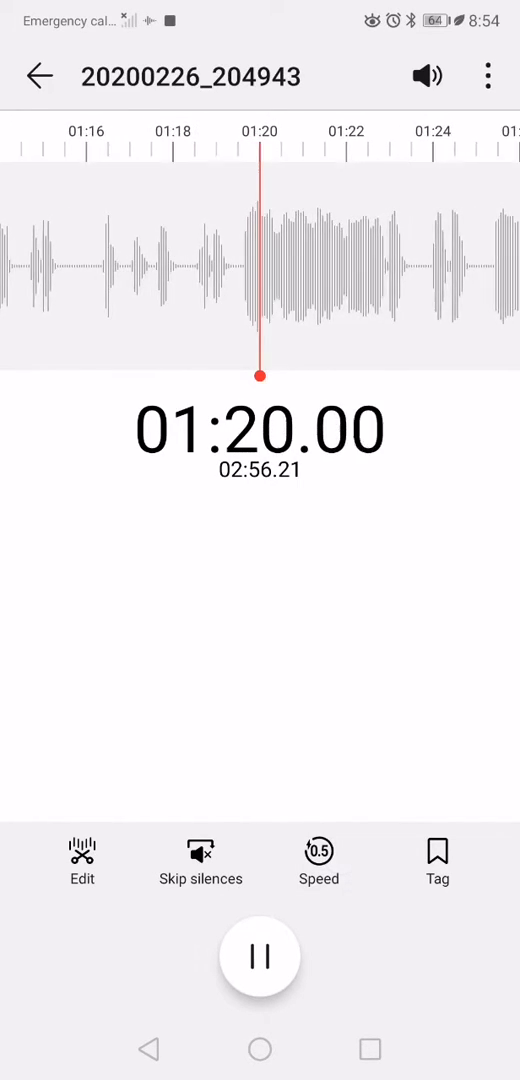
left_click(319, 860)
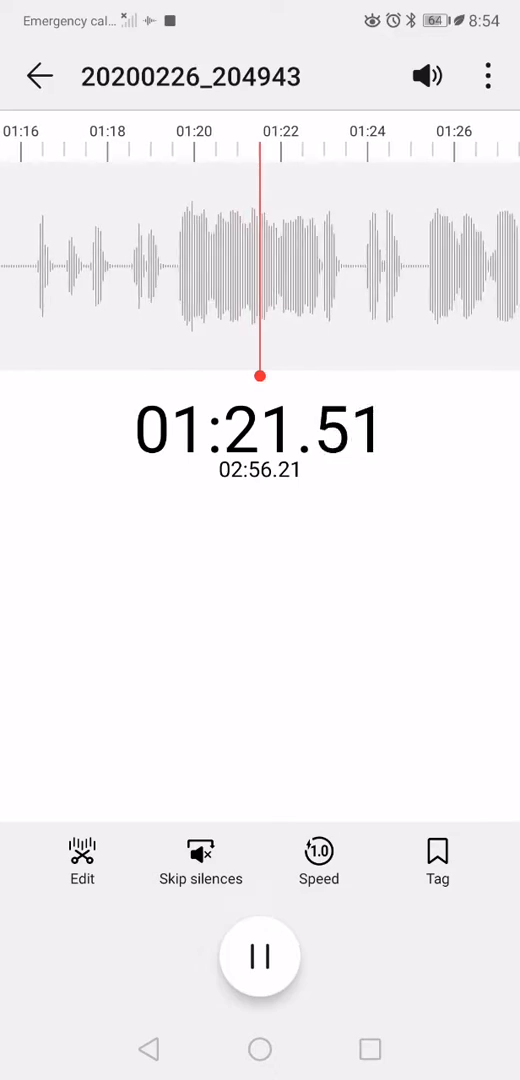
left_click(319, 853)
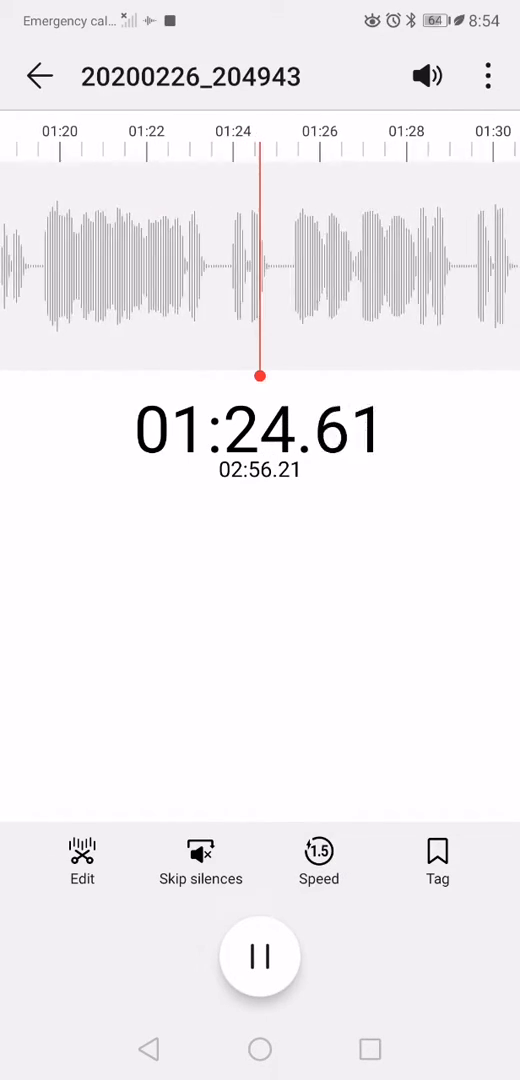
left_click(318, 860)
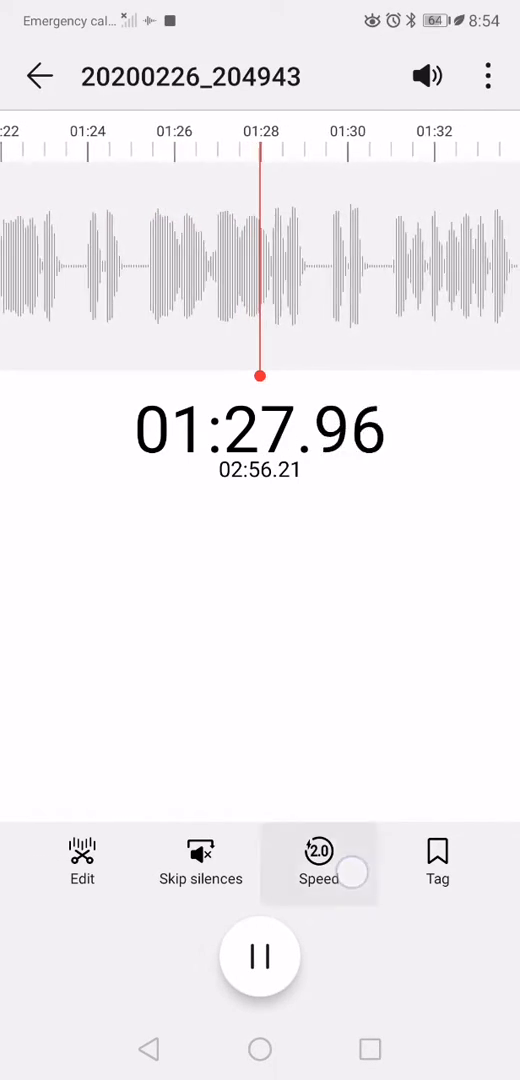
left_click(318, 860)
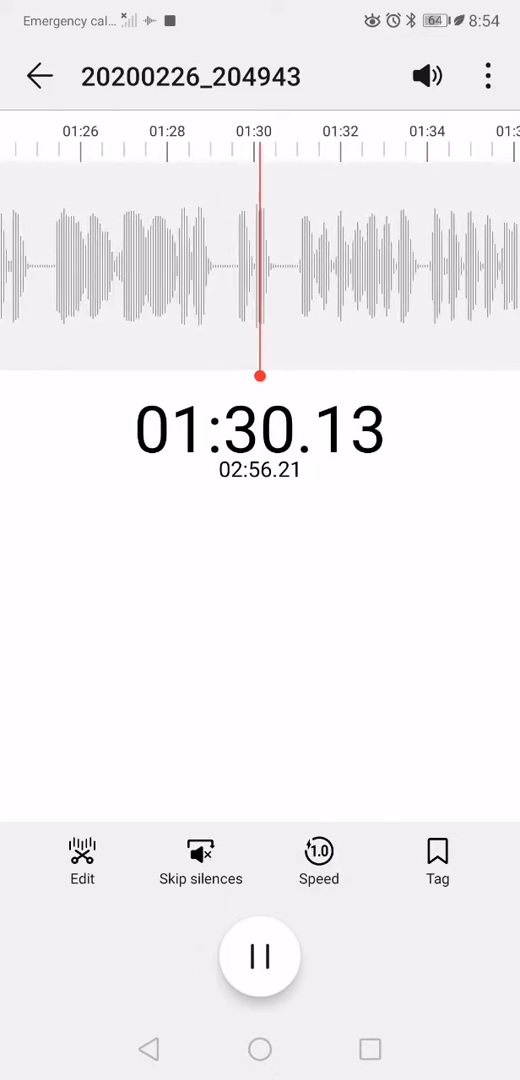
left_click(318, 854)
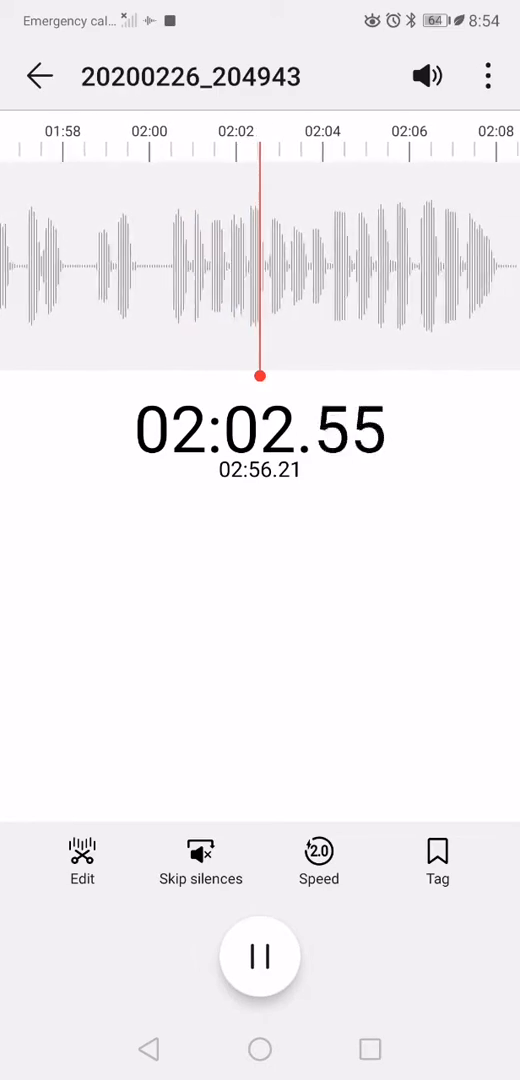
Step: Switch playback from 2x to normal 1x speed around 02:28
left_click(319, 860)
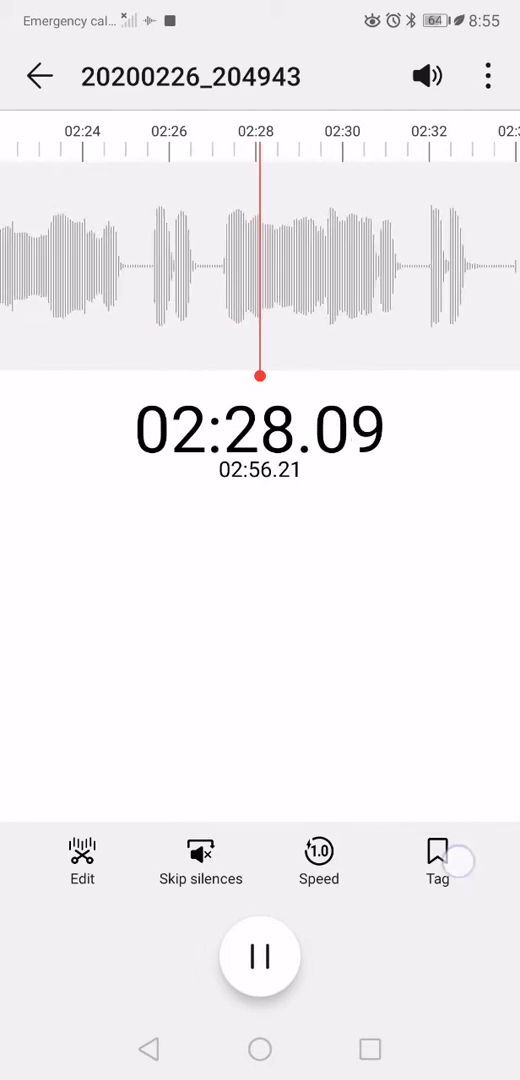
Step: Add Tag 1, Tag 2 and Tag 3 at 02:28, 02:30 and 02:32 during playback
left_click(435, 852)
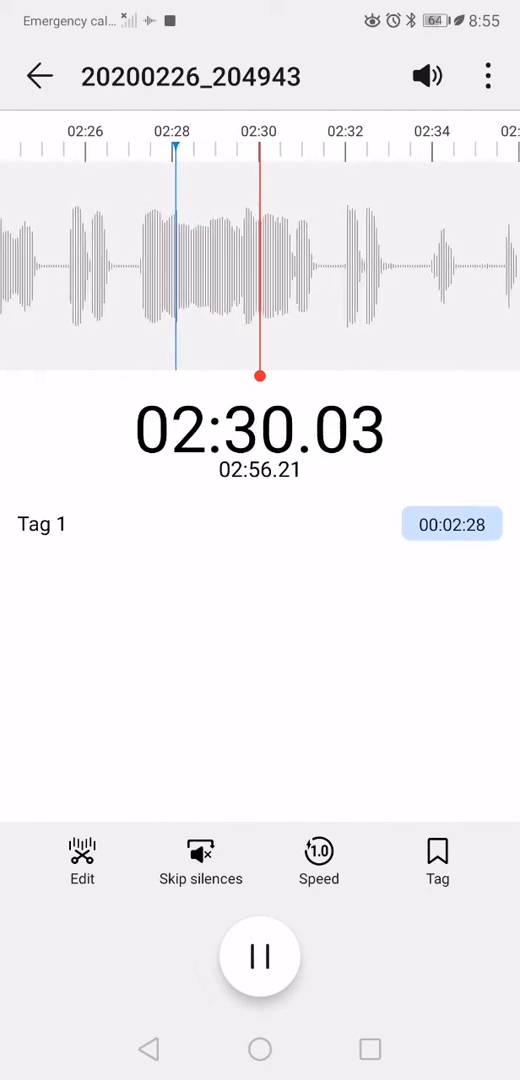
left_click(437, 856)
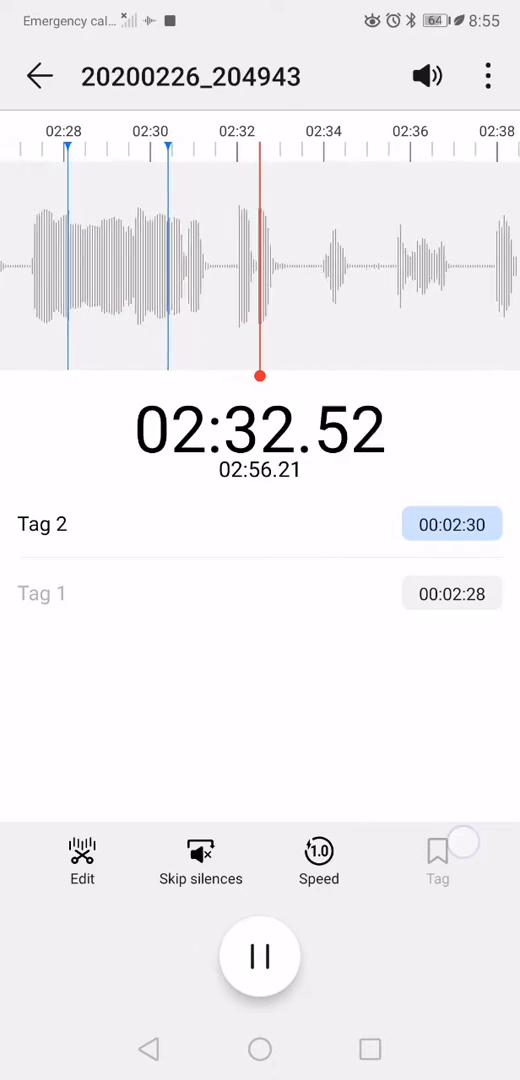
left_click(437, 853)
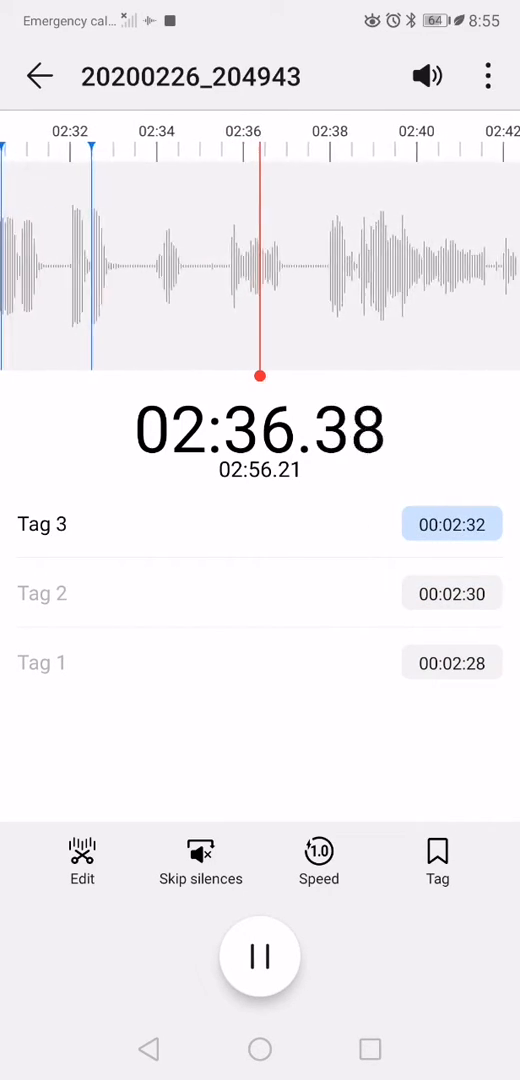